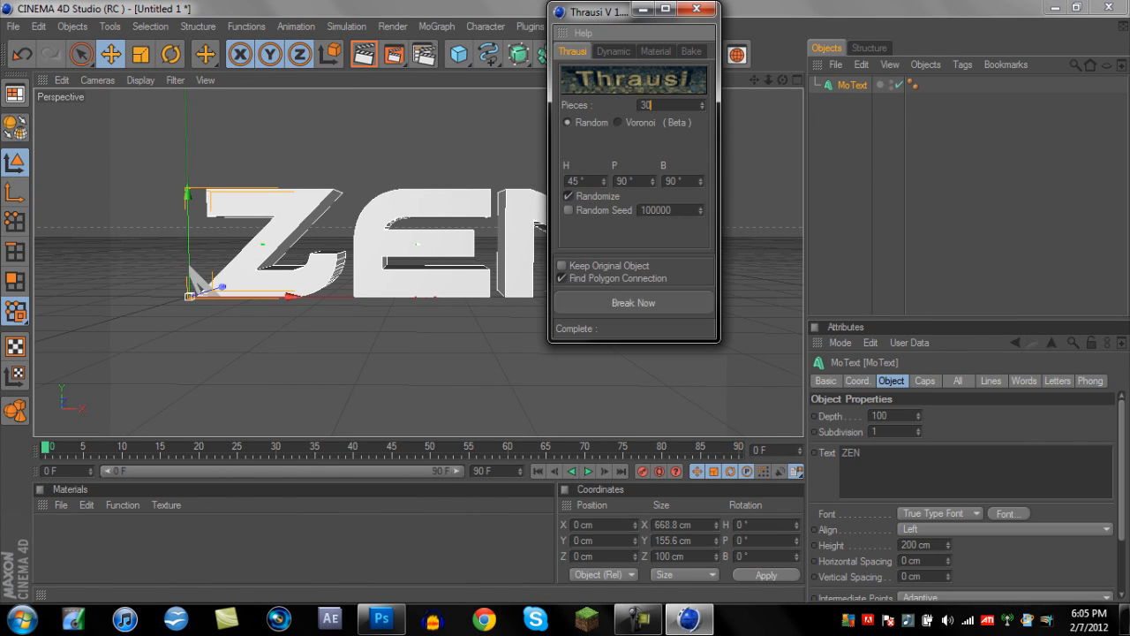
Break the ZEN text into 30 Thrausi pieces and add a cube behind the letters.
click(633, 302)
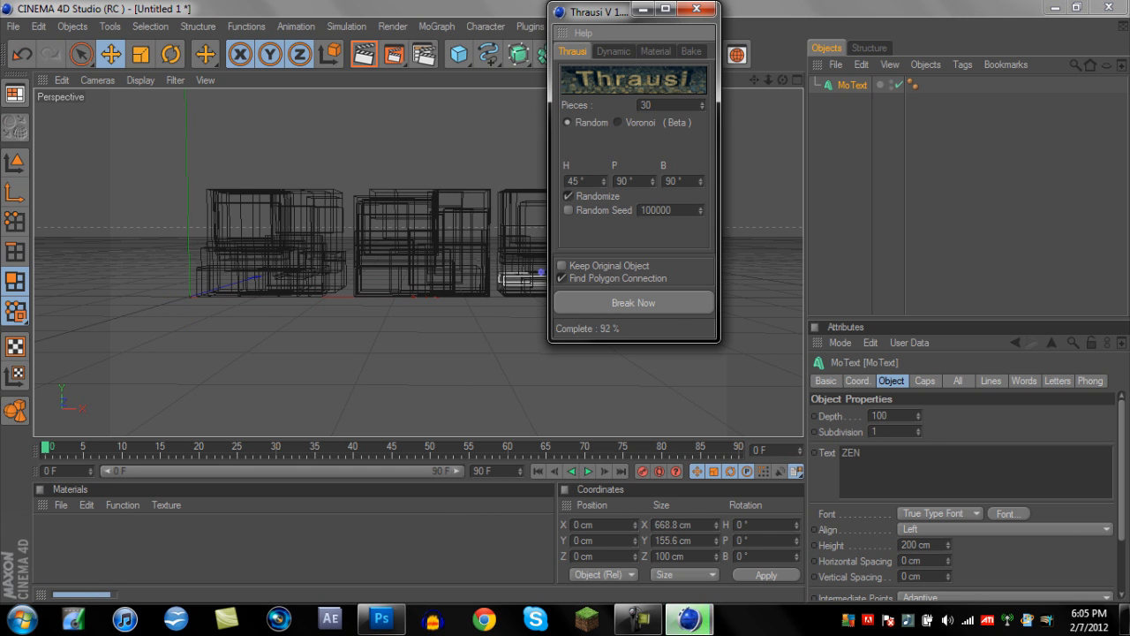
click(633, 302)
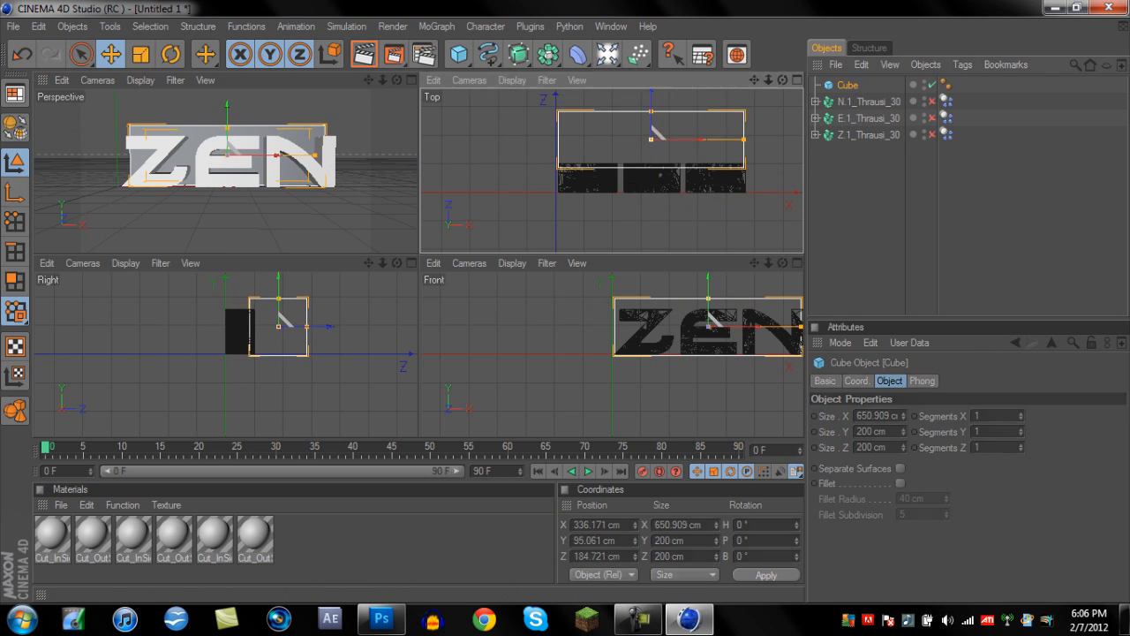
Color Cut_InSide blue (R0 G212 B255), make Cut_OutSide black, and add a new material.
click(781, 80)
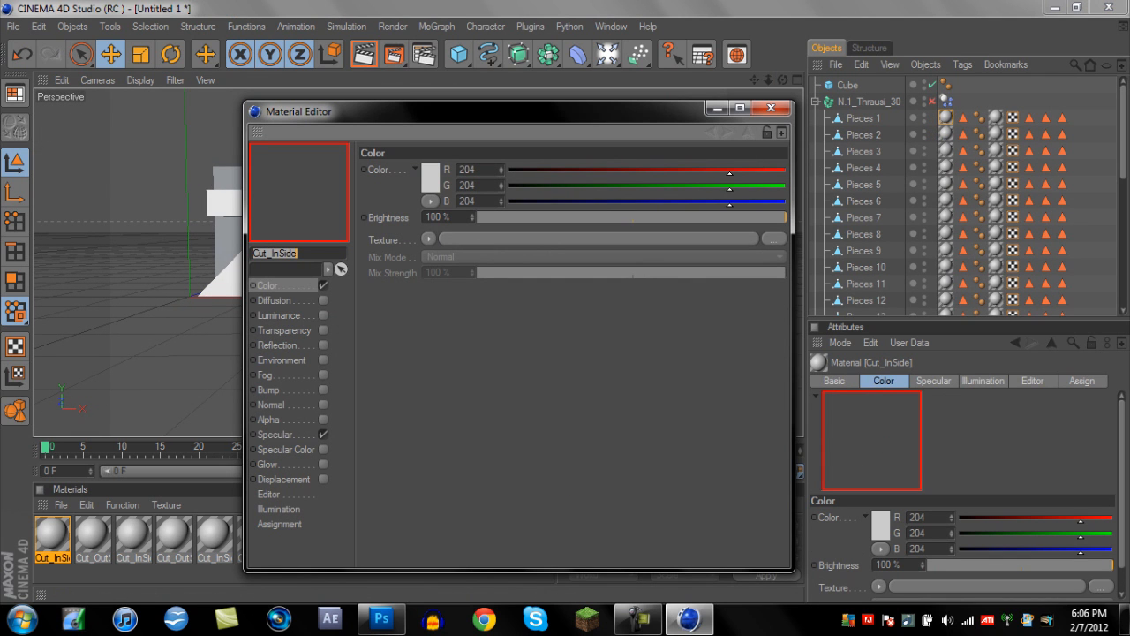
click(430, 169)
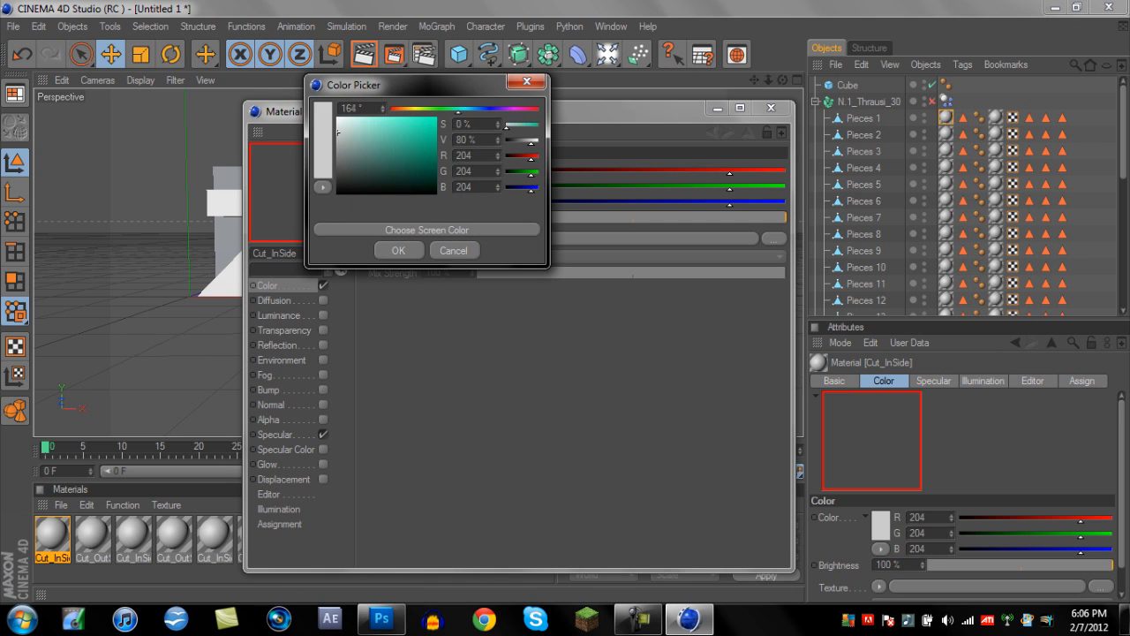
click(398, 250)
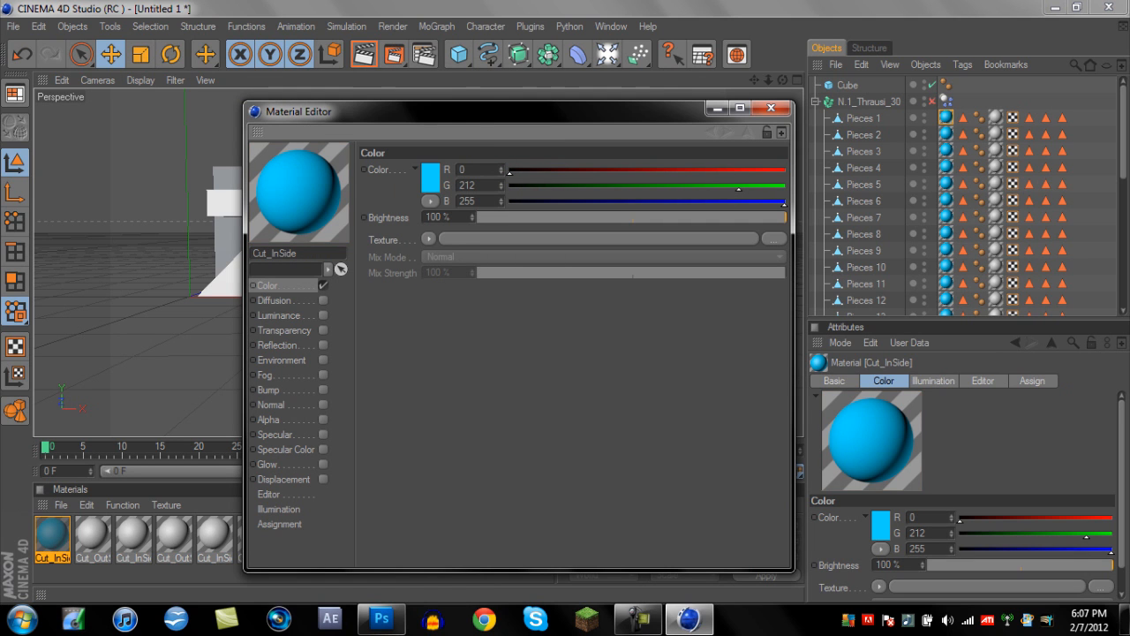
click(771, 108)
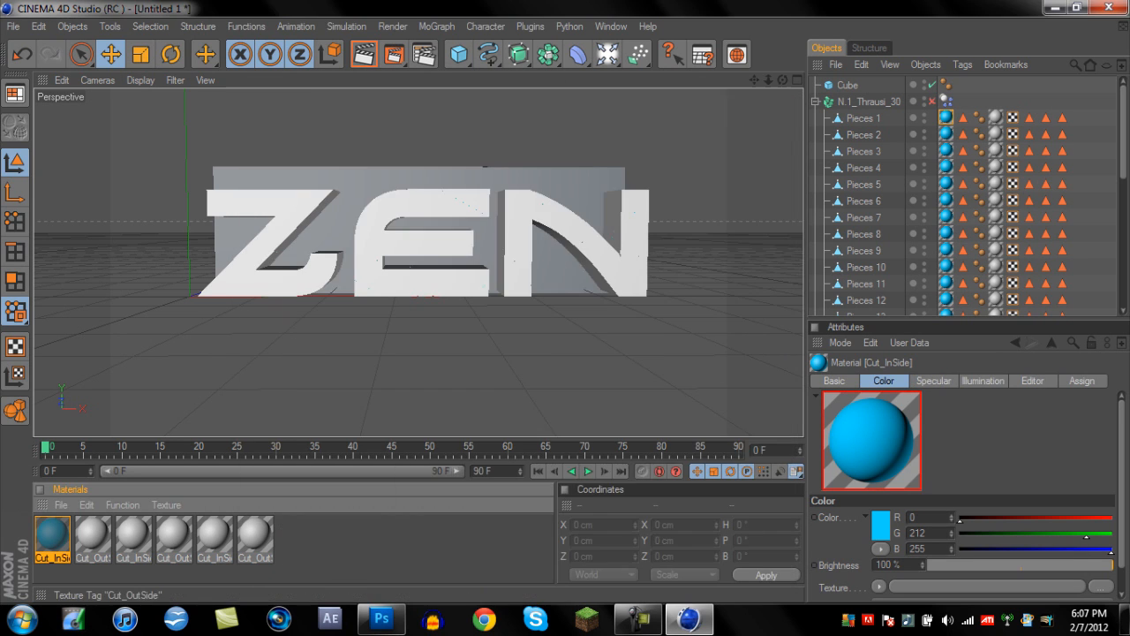
click(92, 537)
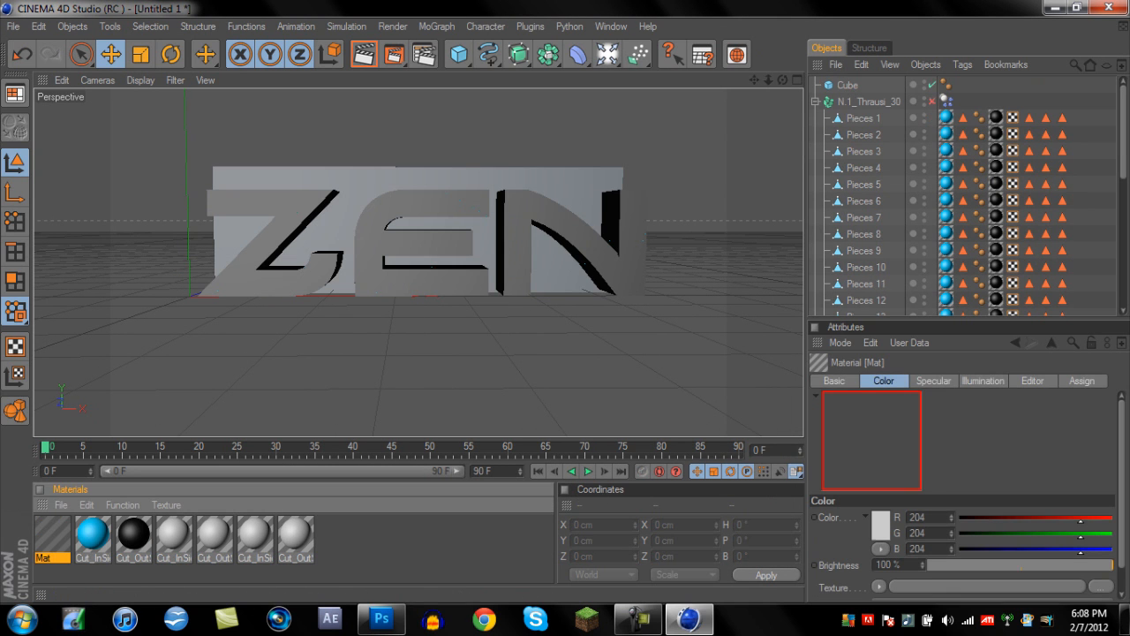
Apply Mat to the cube, add a light, and save renders as PNG with alpha.
double_click(51, 533)
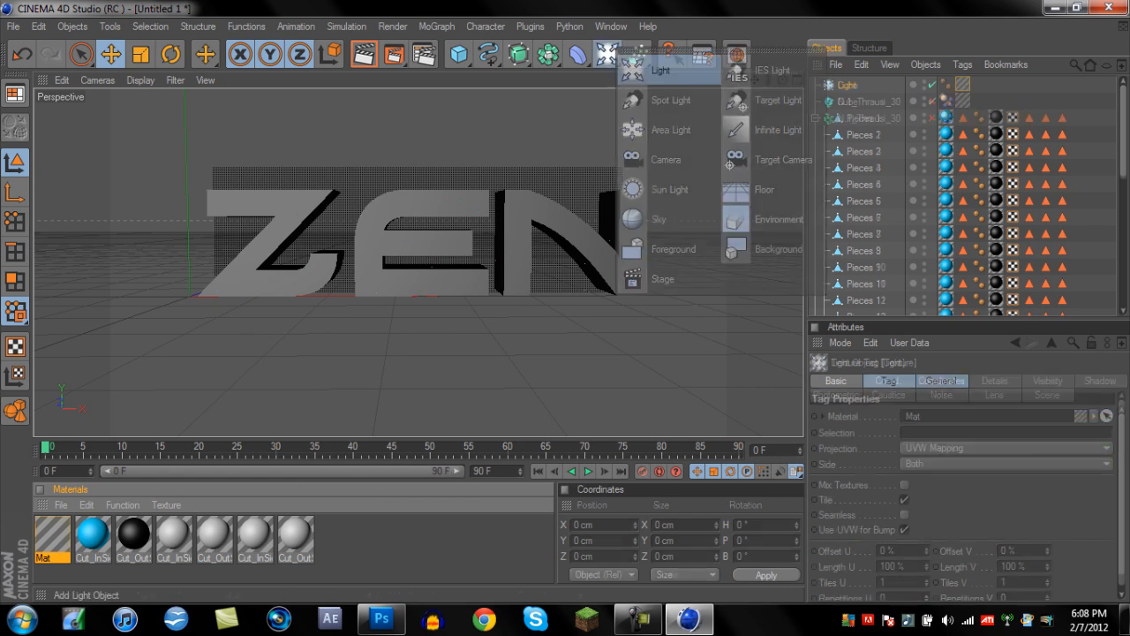
click(661, 70)
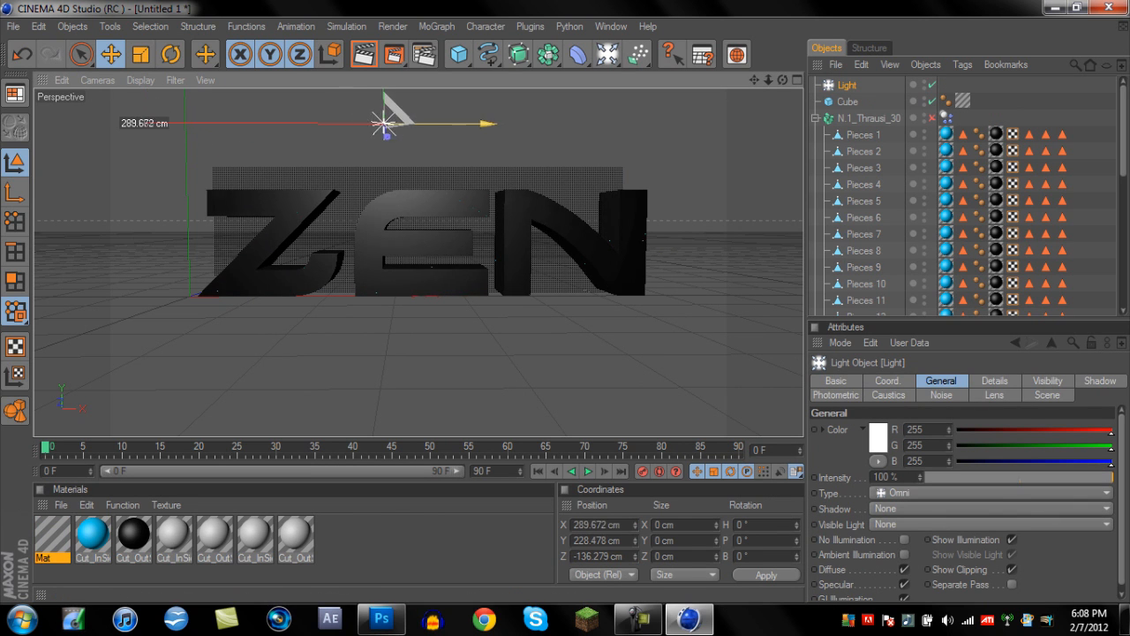
click(847, 102)
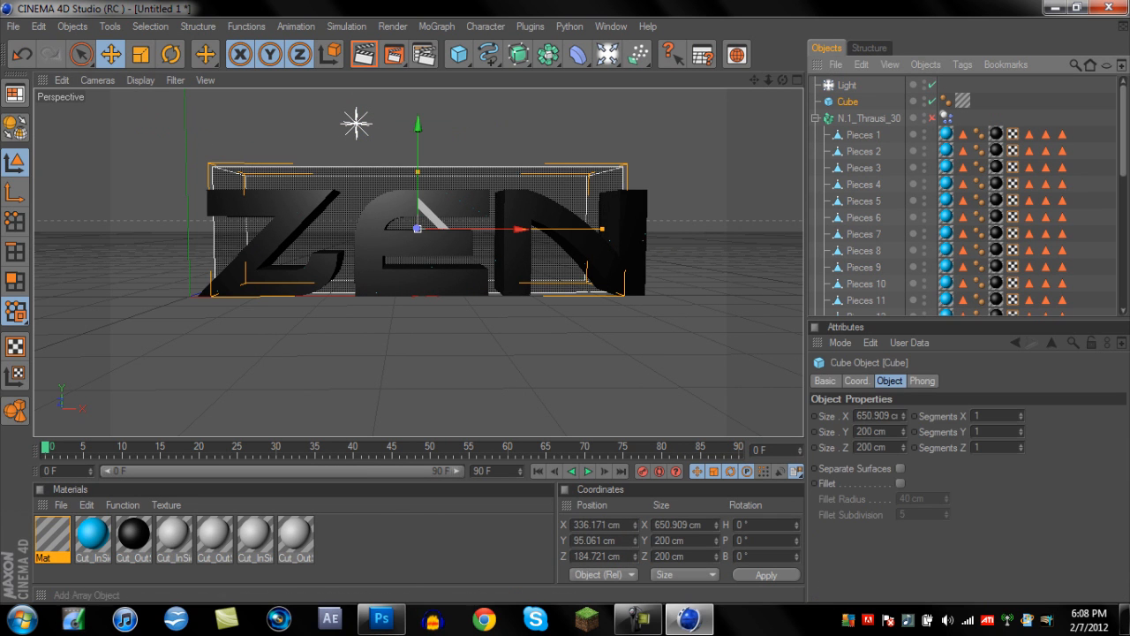
click(436, 26)
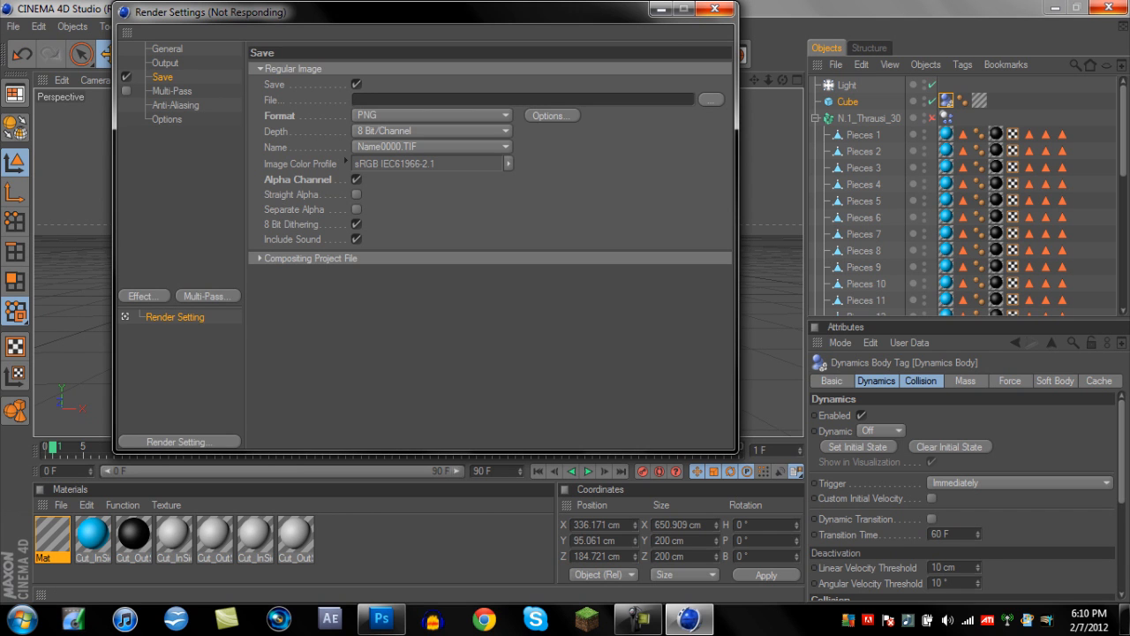
Set the render output file to 'desktop' and render the blue-cracked ZEN pieces.
click(711, 98)
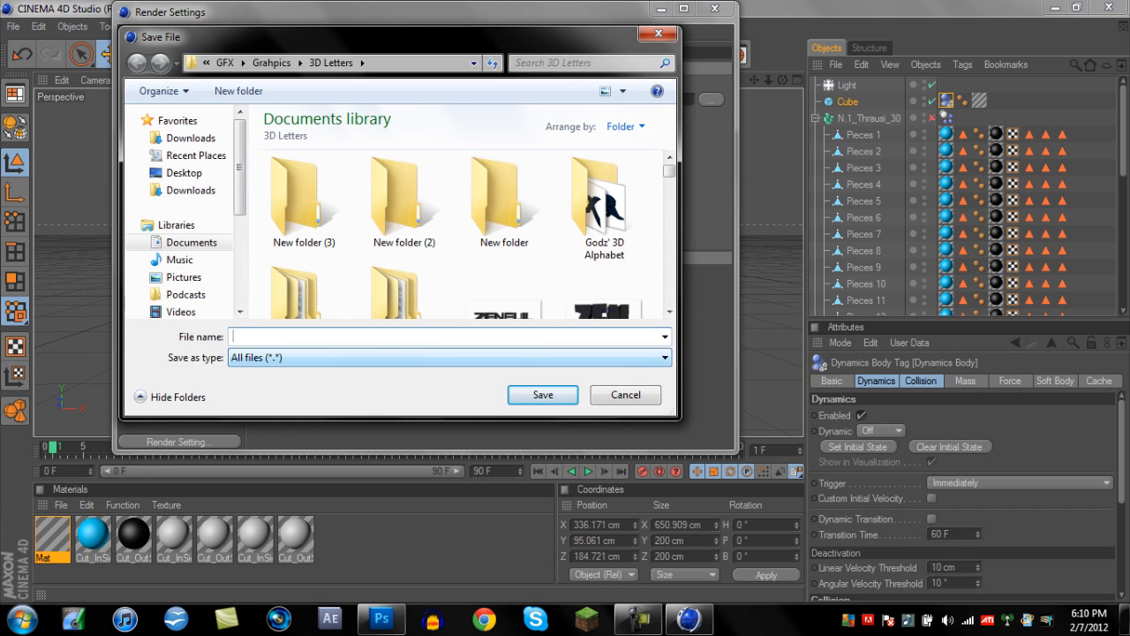
text(desktop)
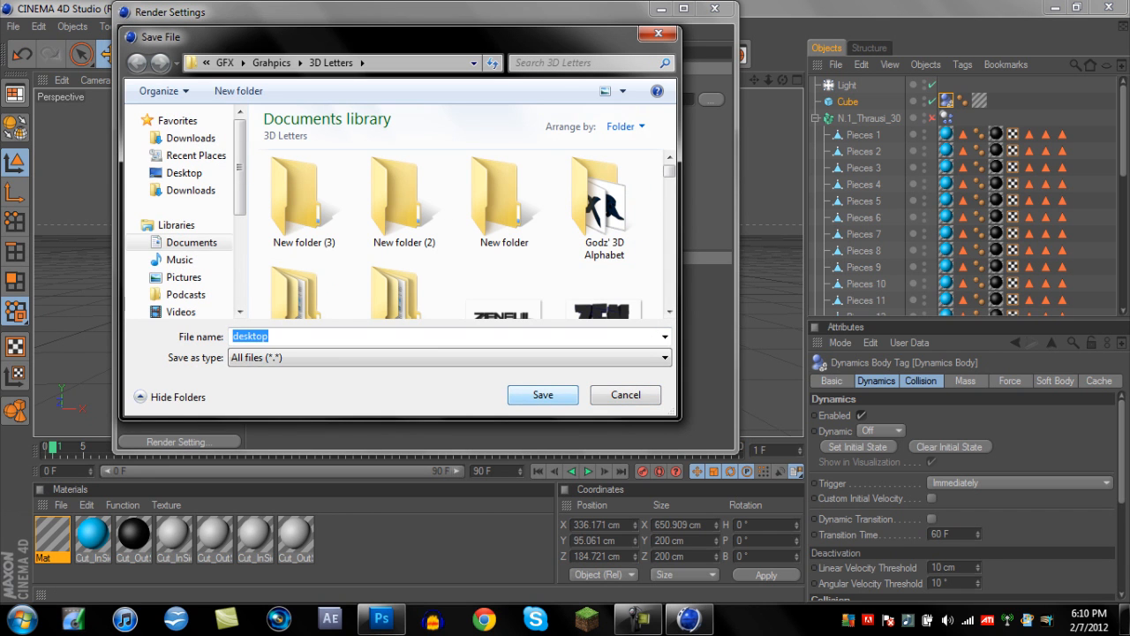
click(542, 395)
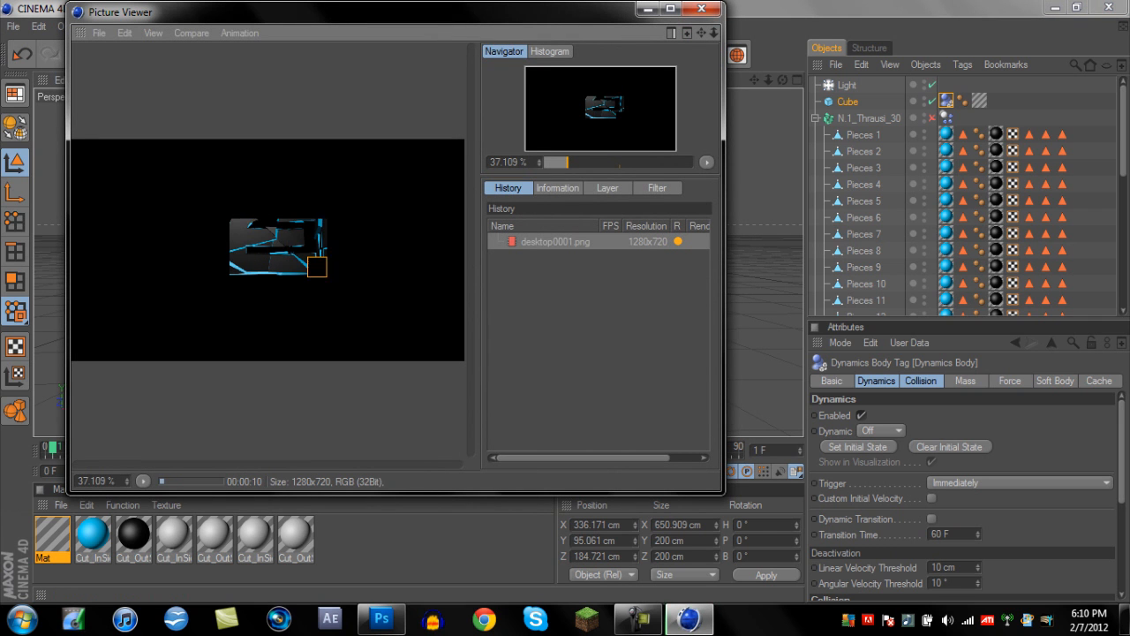
click(143, 481)
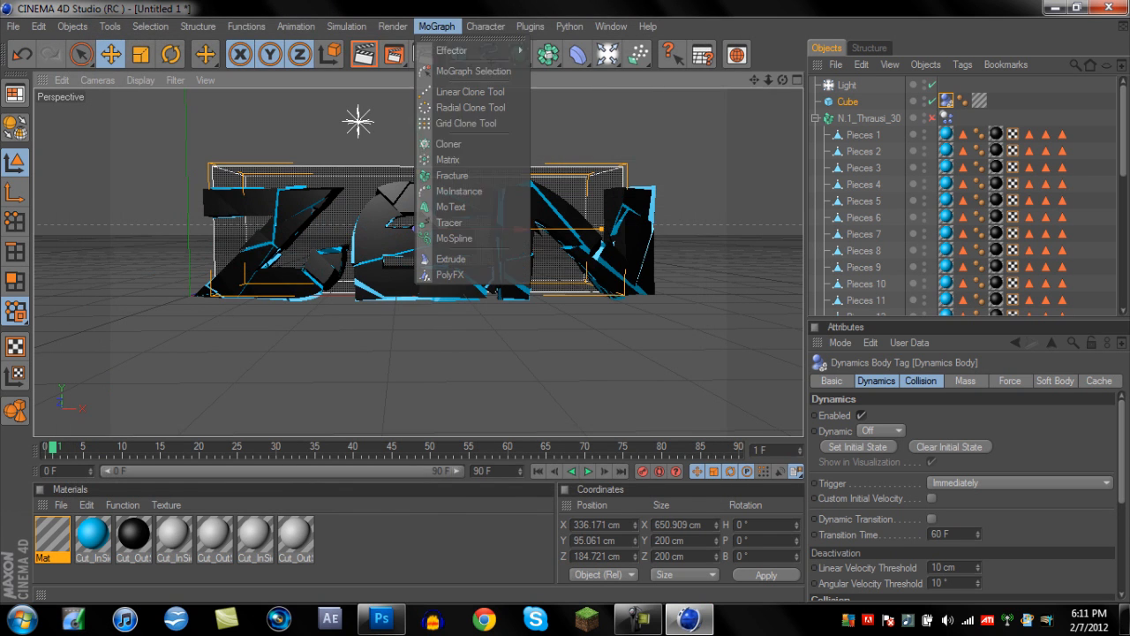
Add white SEZTER MoText before the shattered ZEN and re-render, overwriting the previous image.
click(450, 207)
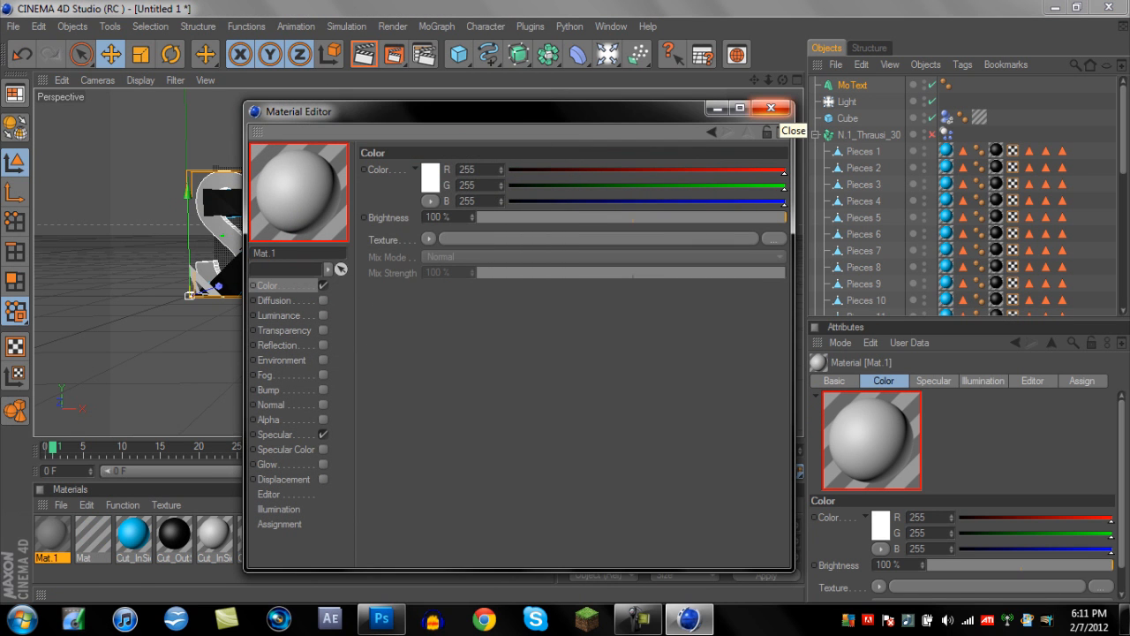
click(770, 108)
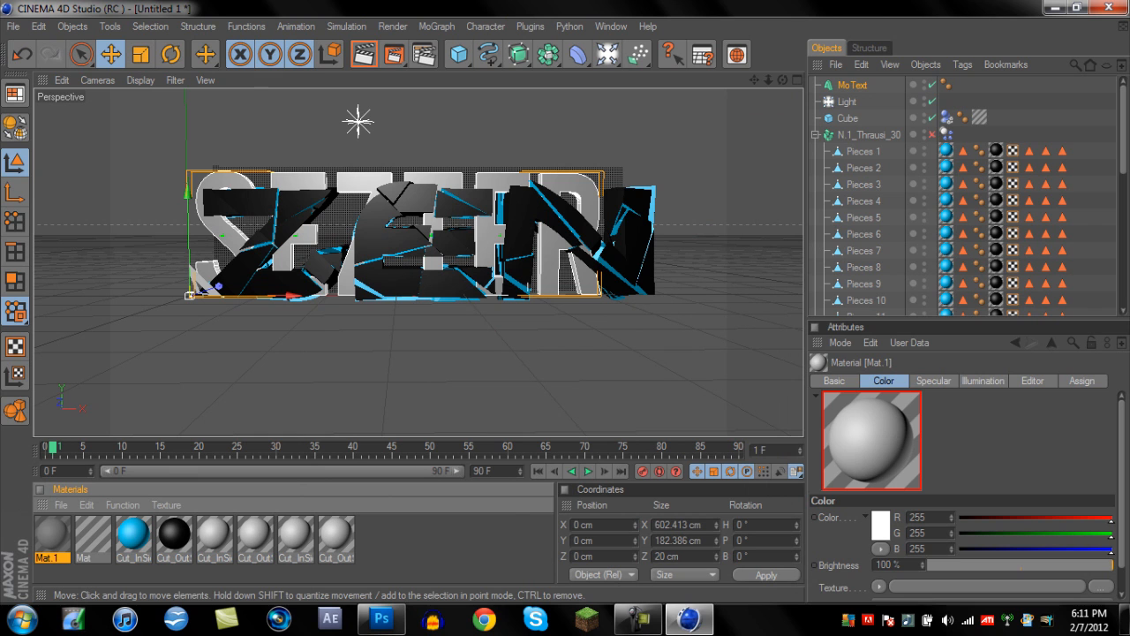
click(963, 84)
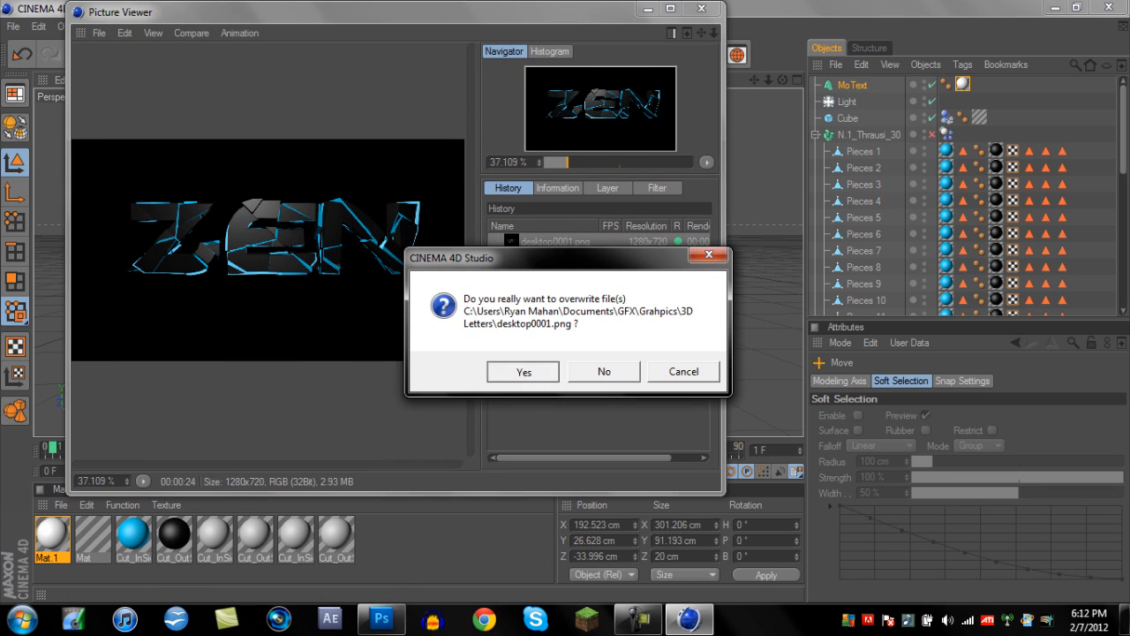
click(523, 371)
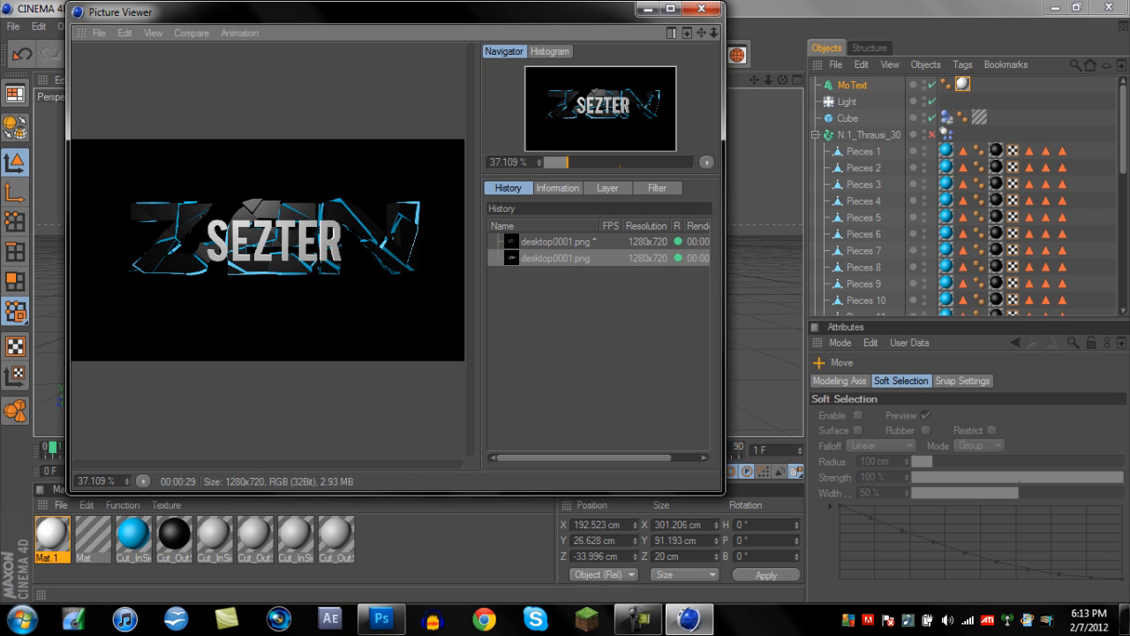
click(381, 618)
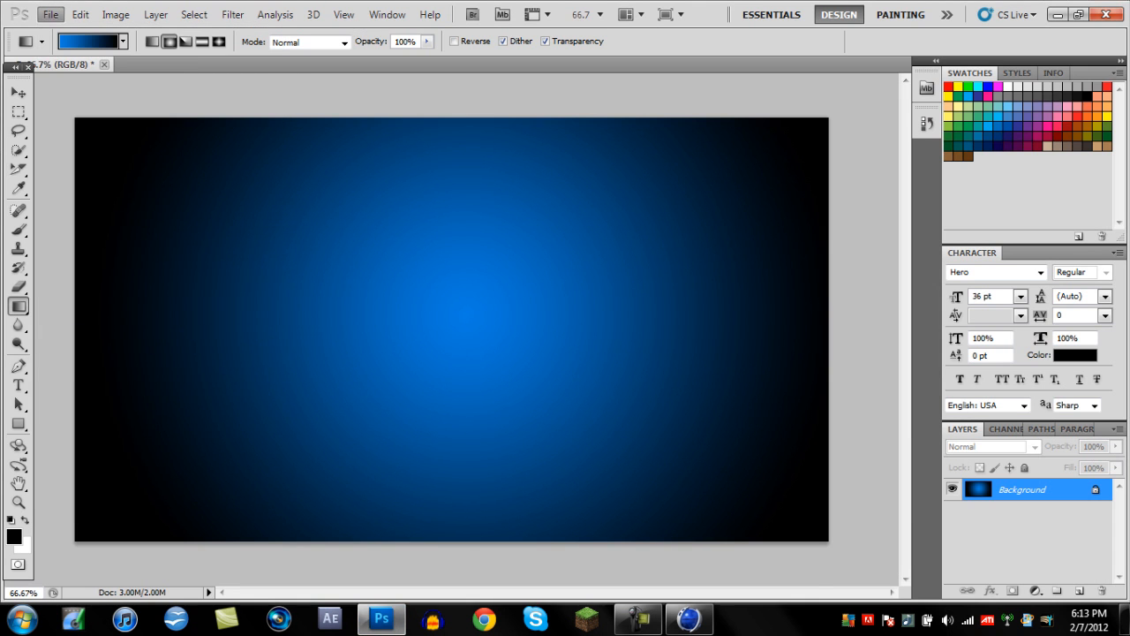
Place the Black Backdrop image over the blue gradient in Soft Light.
click(50, 14)
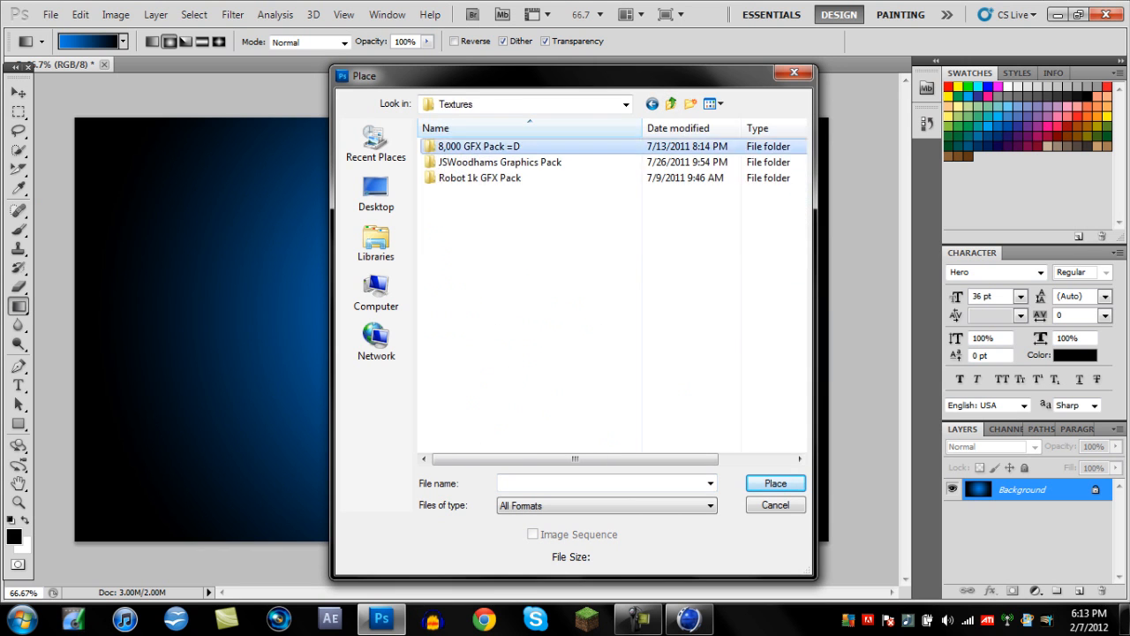
click(774, 504)
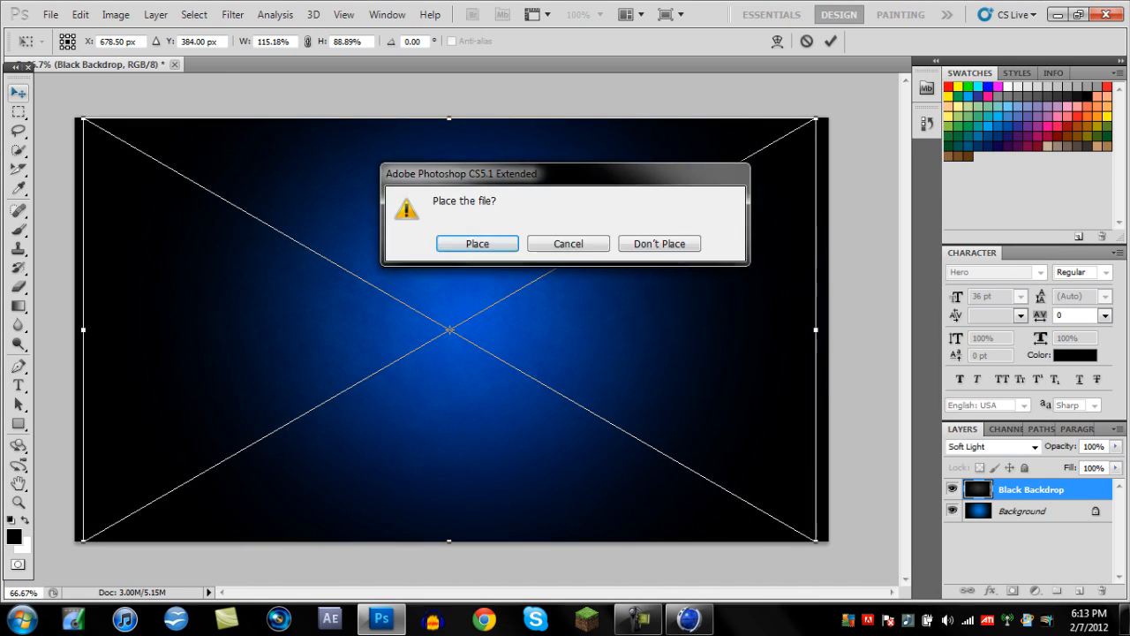
click(477, 243)
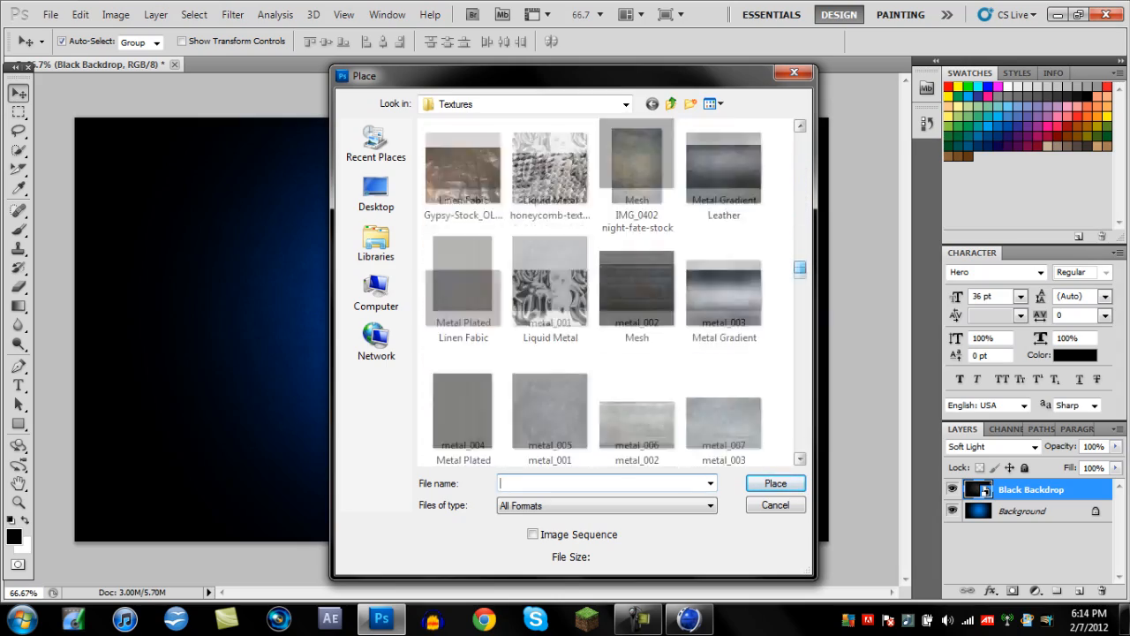
Browse to the JSWoodhams Textures folder and place the Block Form texture.
scroll(down, 3)
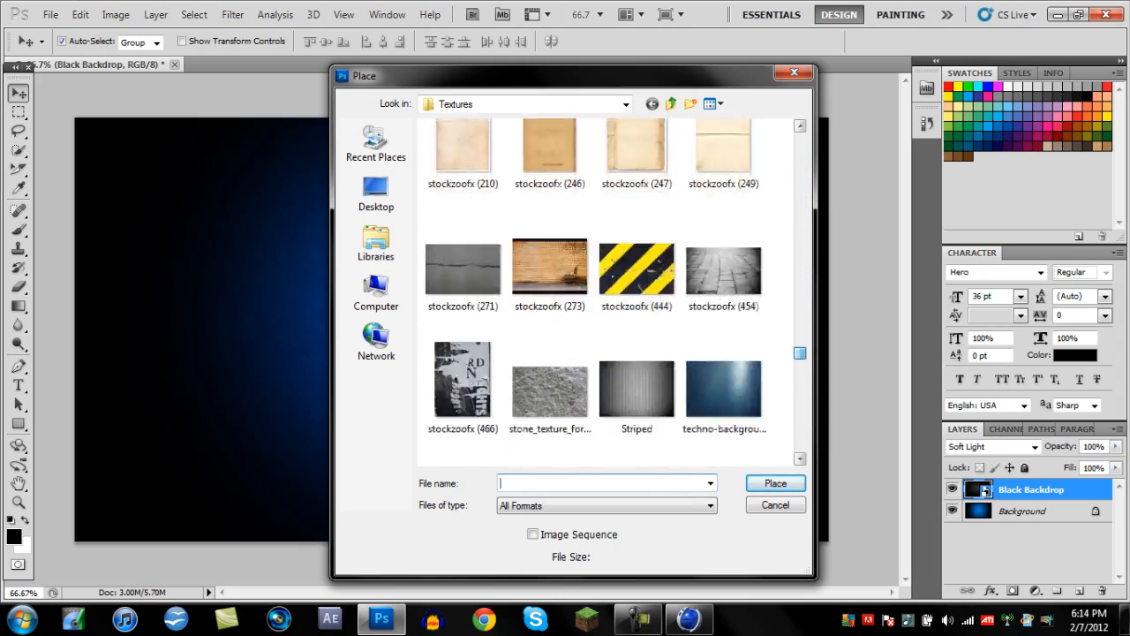
scroll(down, 3)
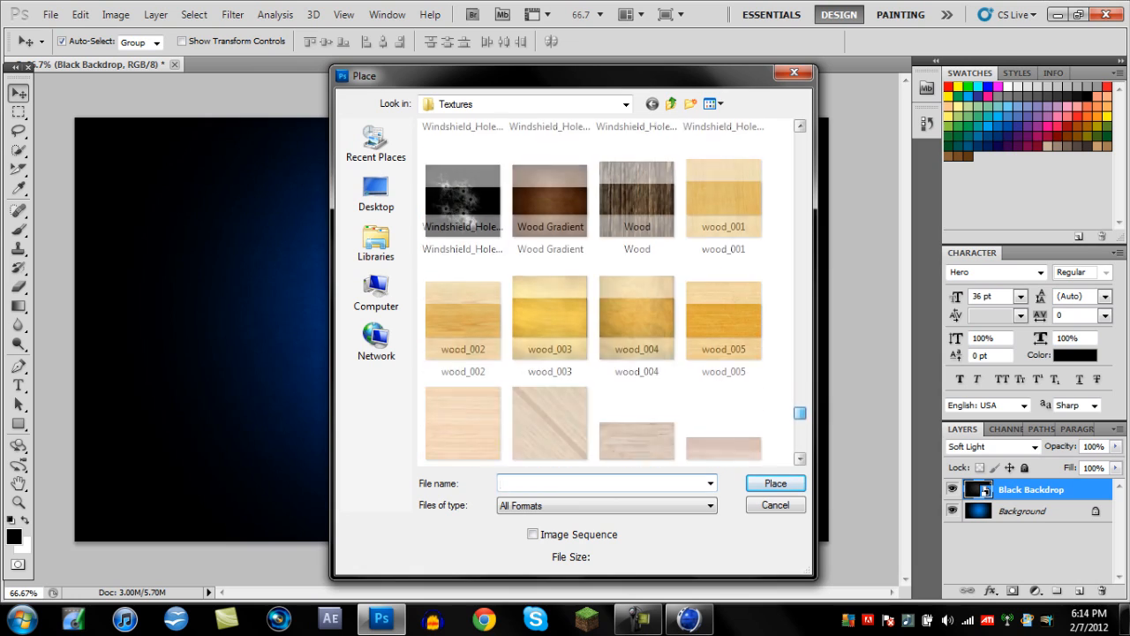
click(670, 103)
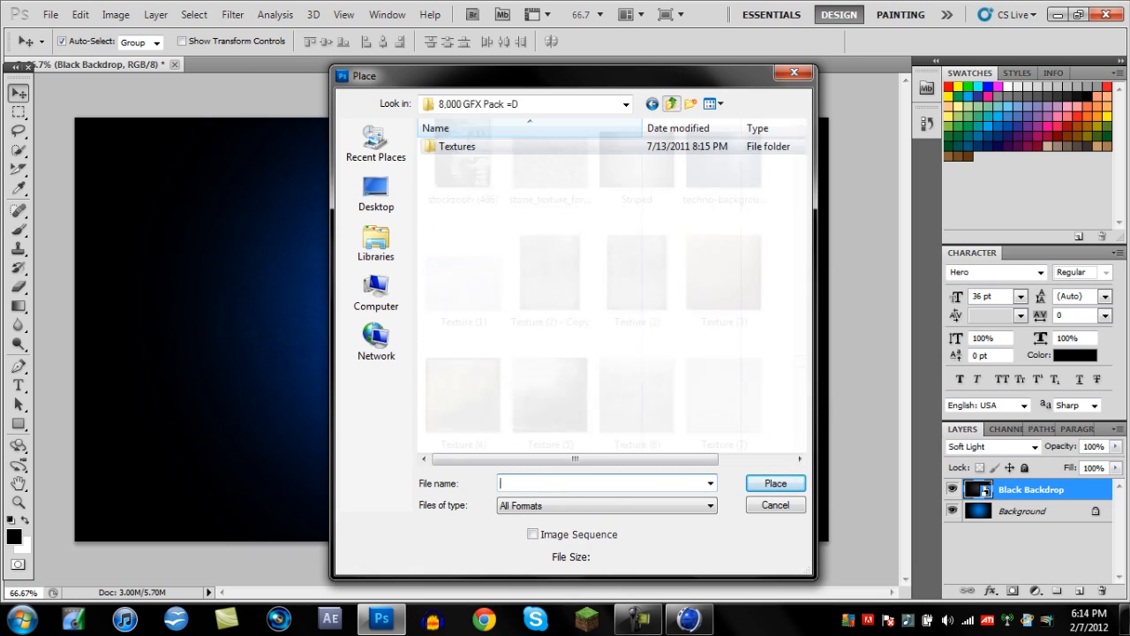
double_click(457, 146)
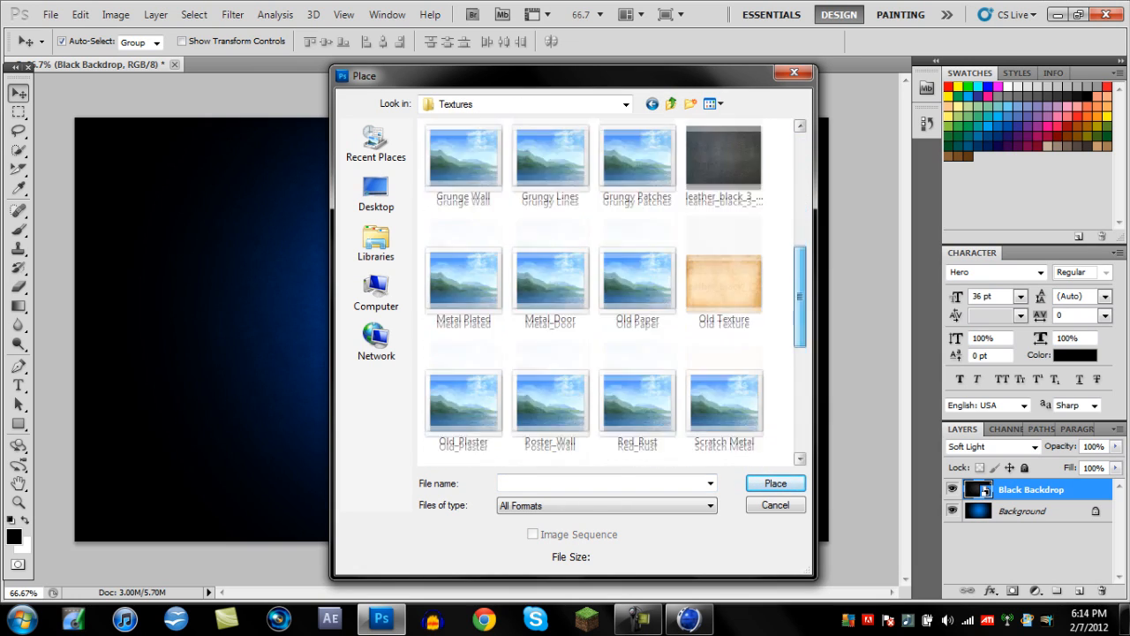
click(671, 103)
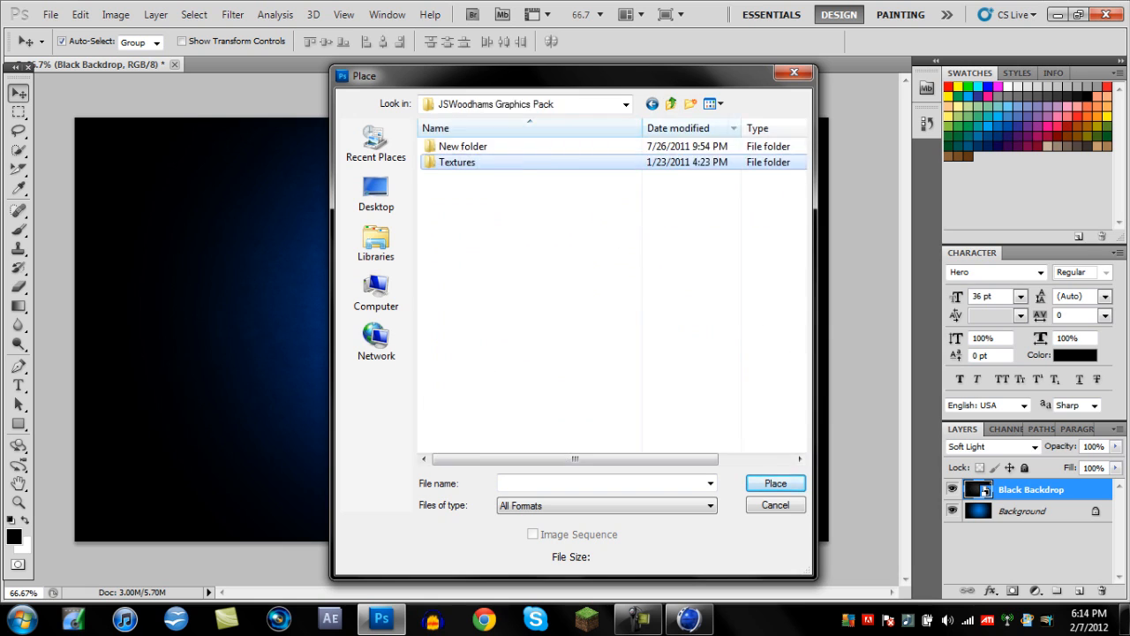
double_click(456, 161)
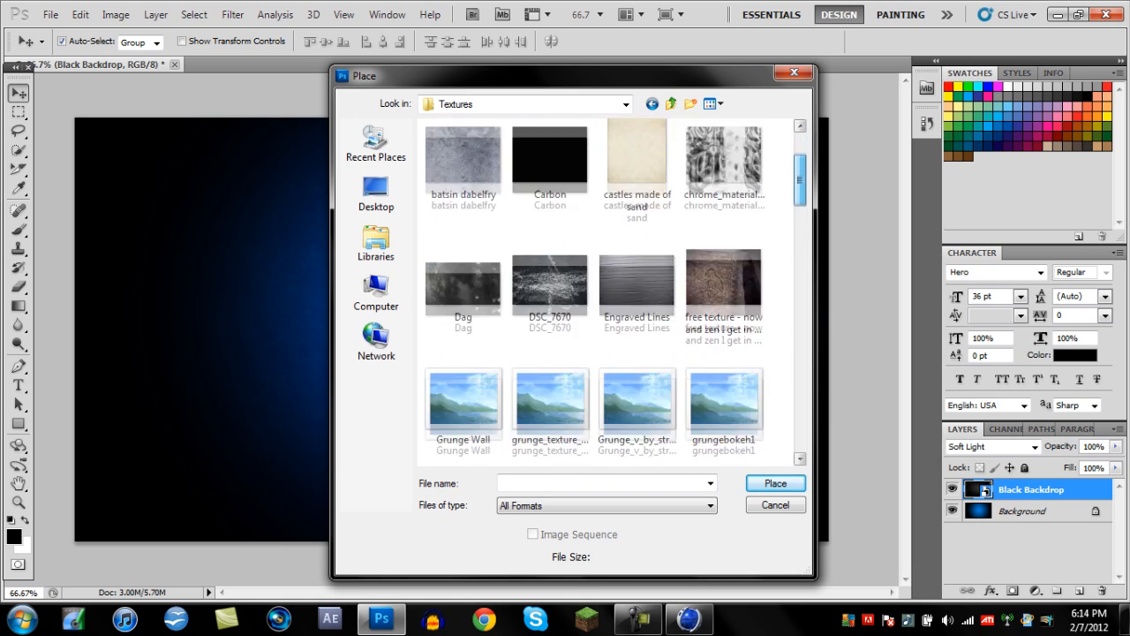
scroll(down, 3)
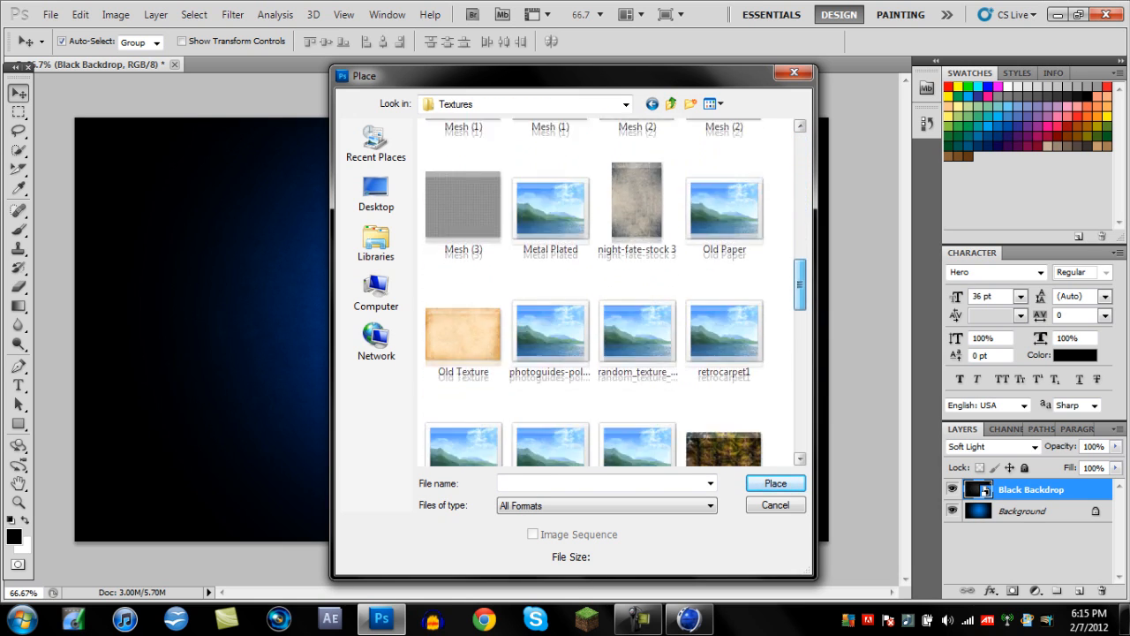
scroll(down, 3)
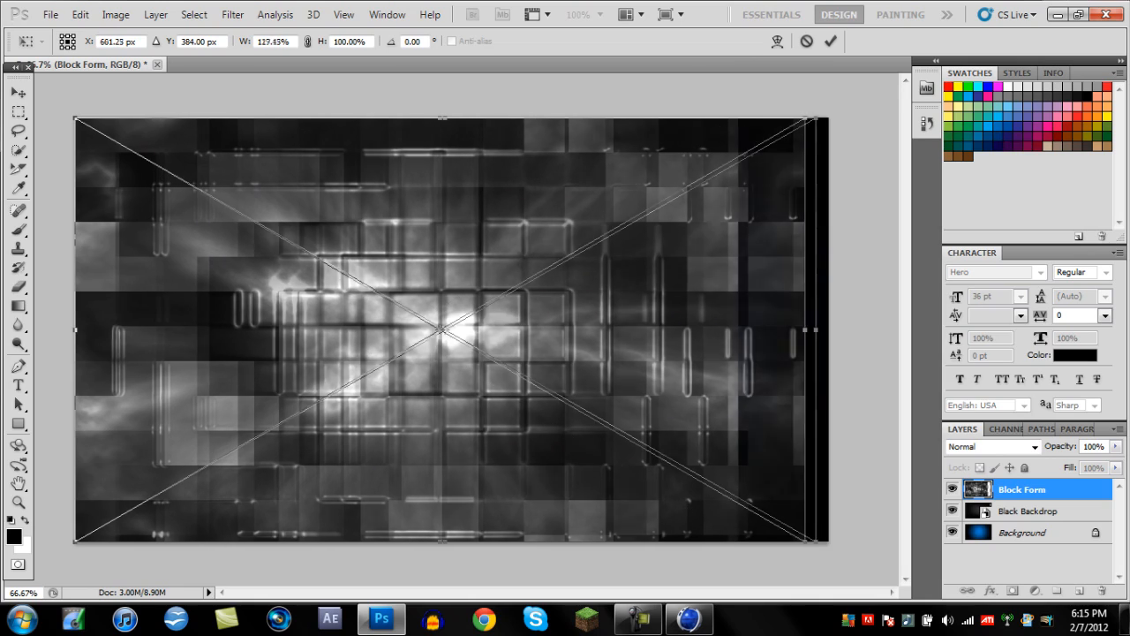
Set Block Form to Soft Light, place texture '1 (2)', then the desktop0001 render.
click(51, 14)
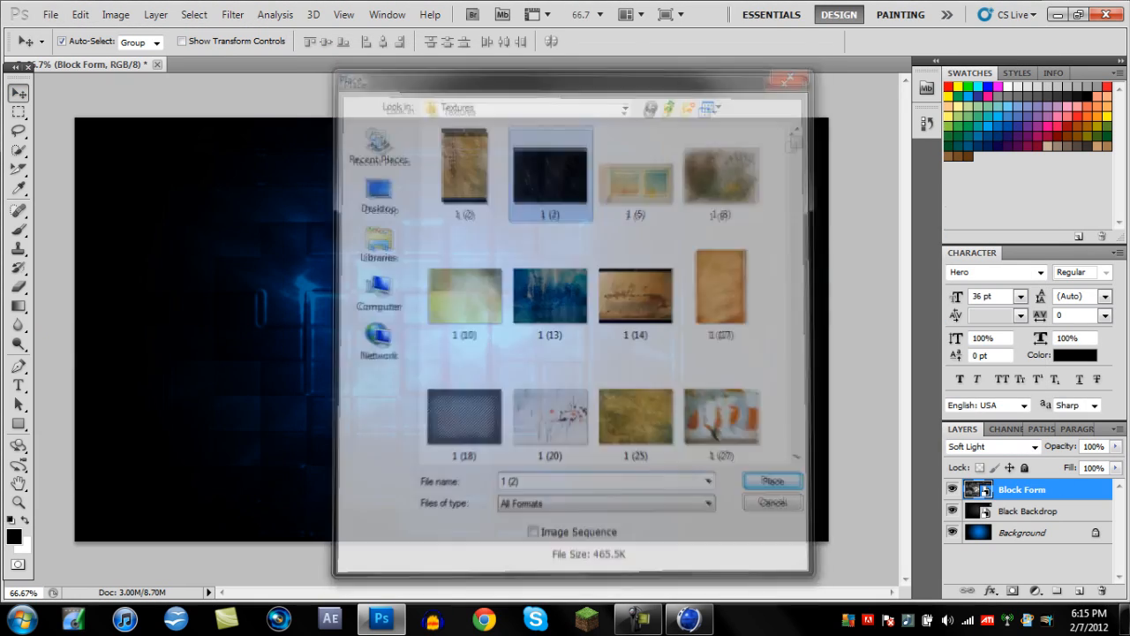
click(772, 480)
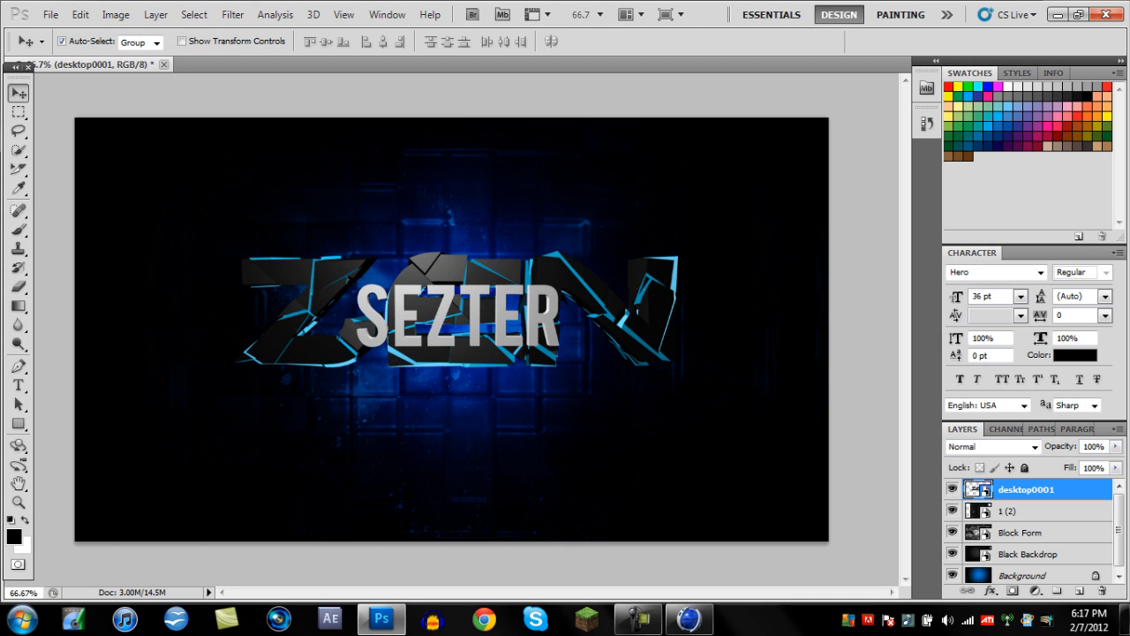
Duplicate desktop0001, give the lower copy a 90-distance Motion Blur, and browse Textures to place another.
right_click(1025, 489)
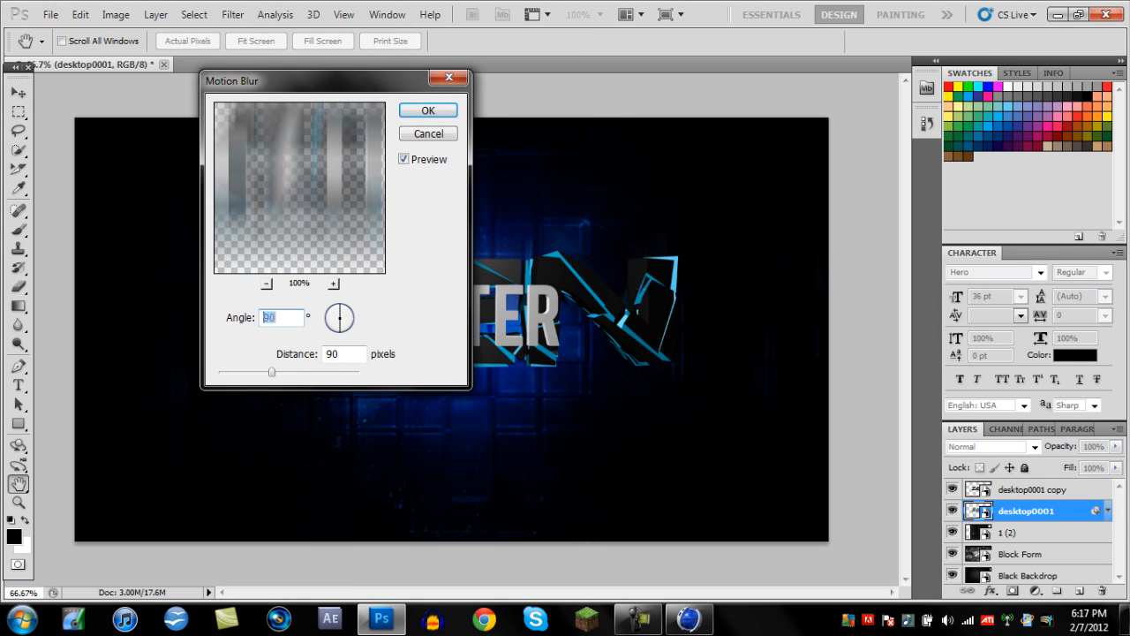
click(428, 110)
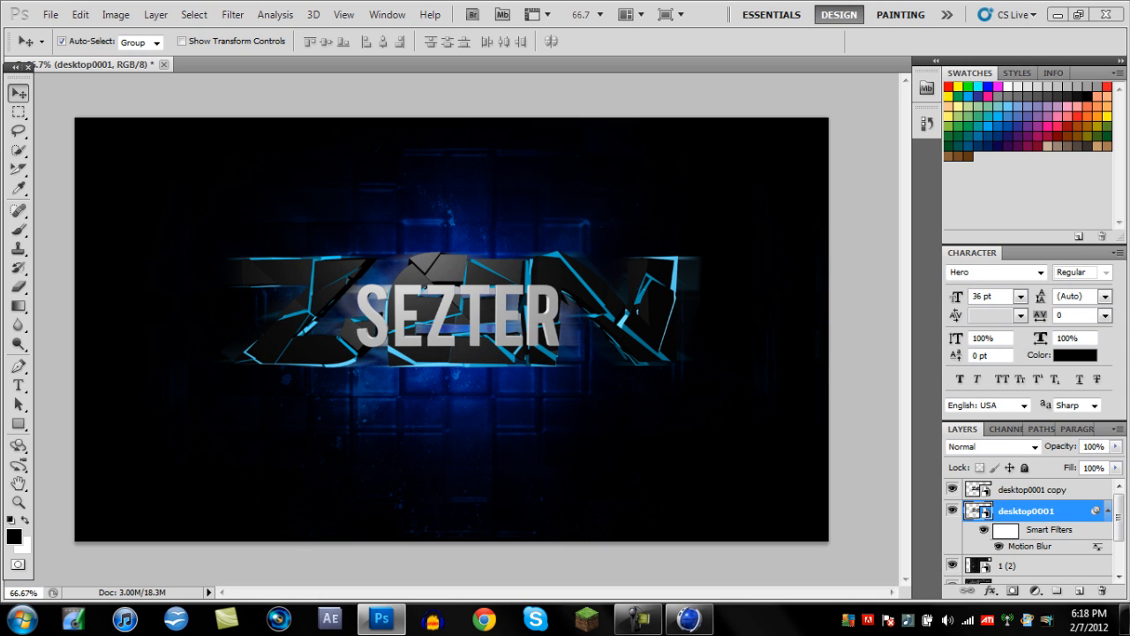
click(50, 15)
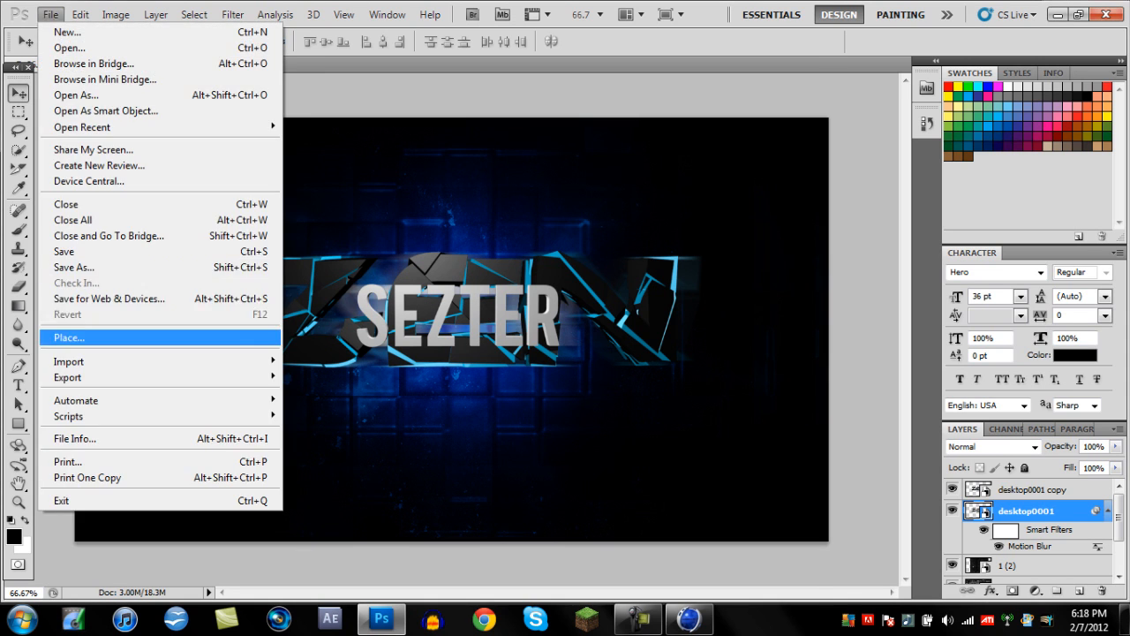
click(69, 337)
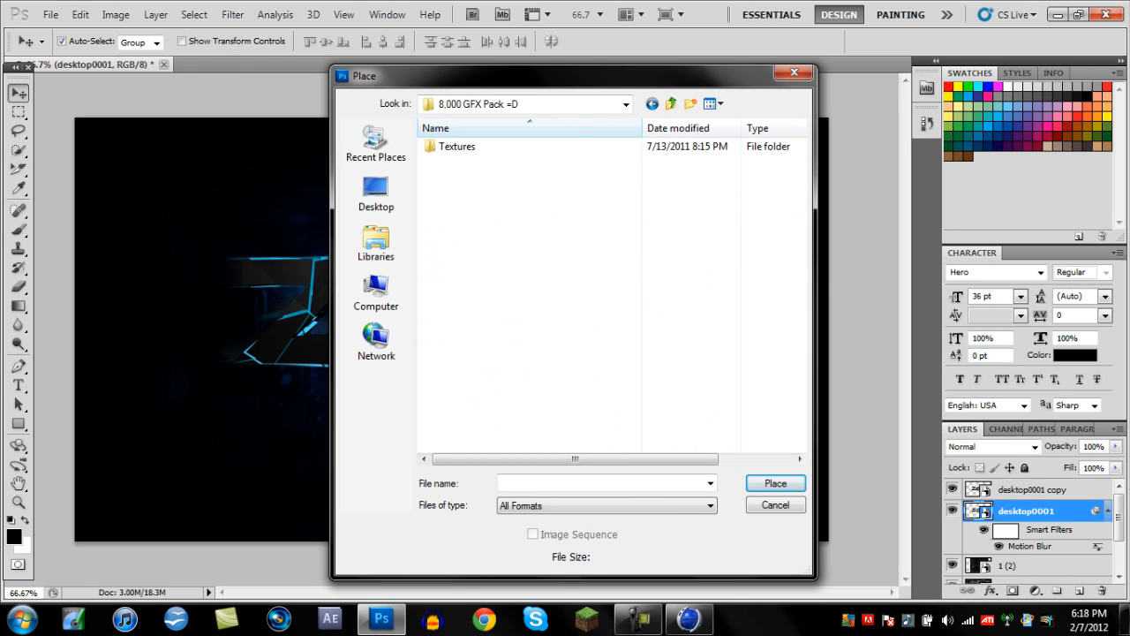
double_click(456, 146)
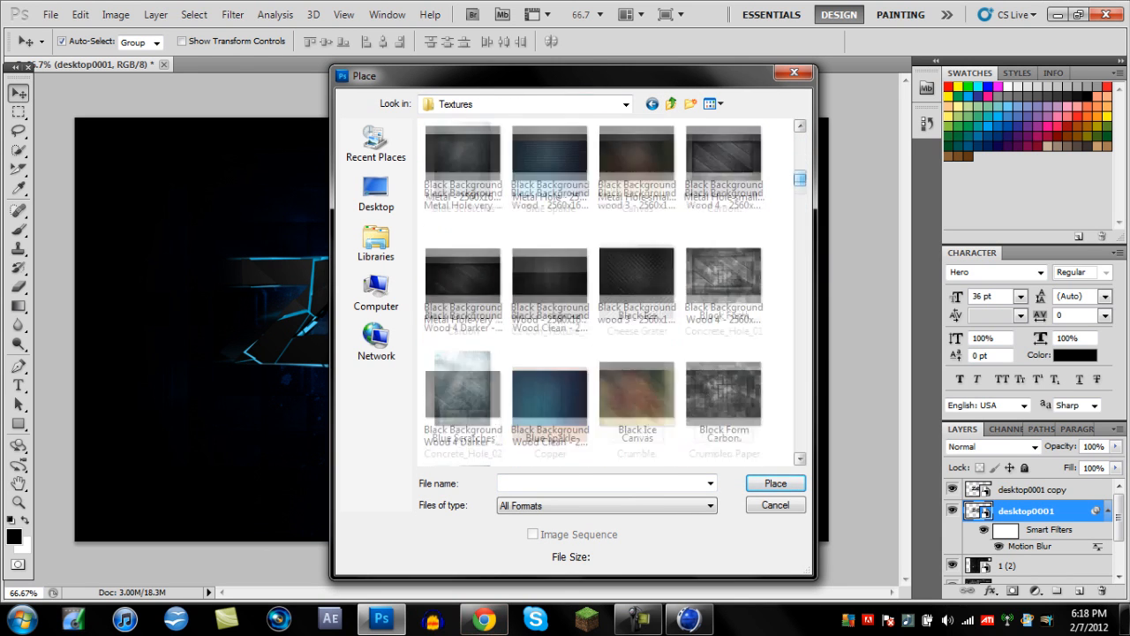